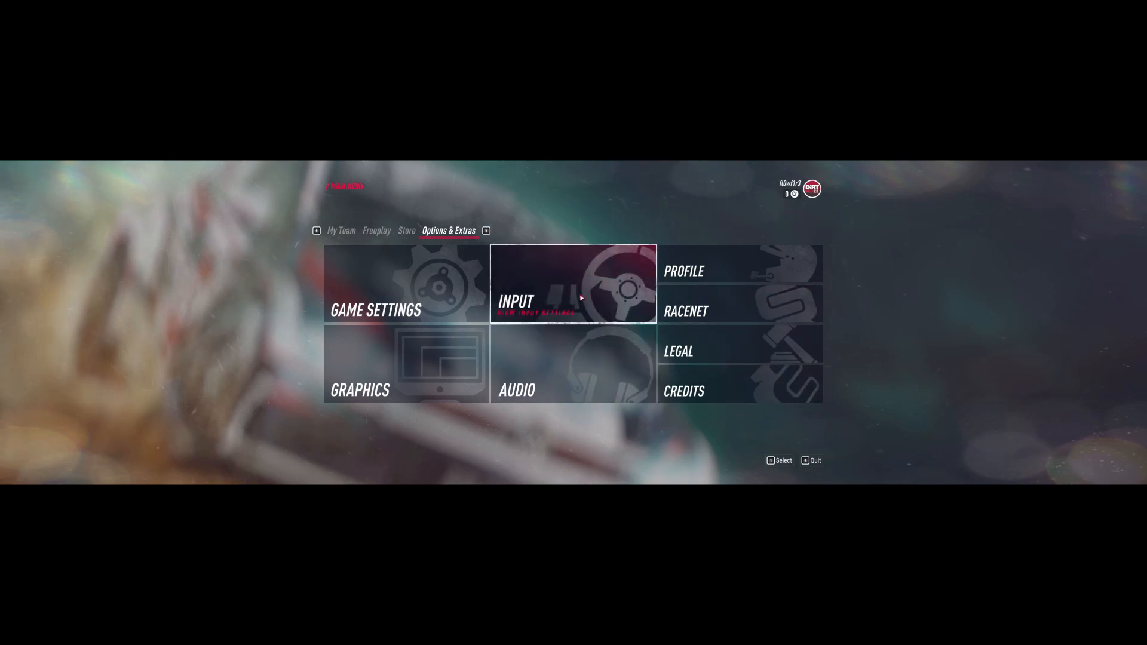
# - Review the Fanatec ClubSport wheel bindings from Input settings and return to Connected Devices
pyautogui.click(573, 282)
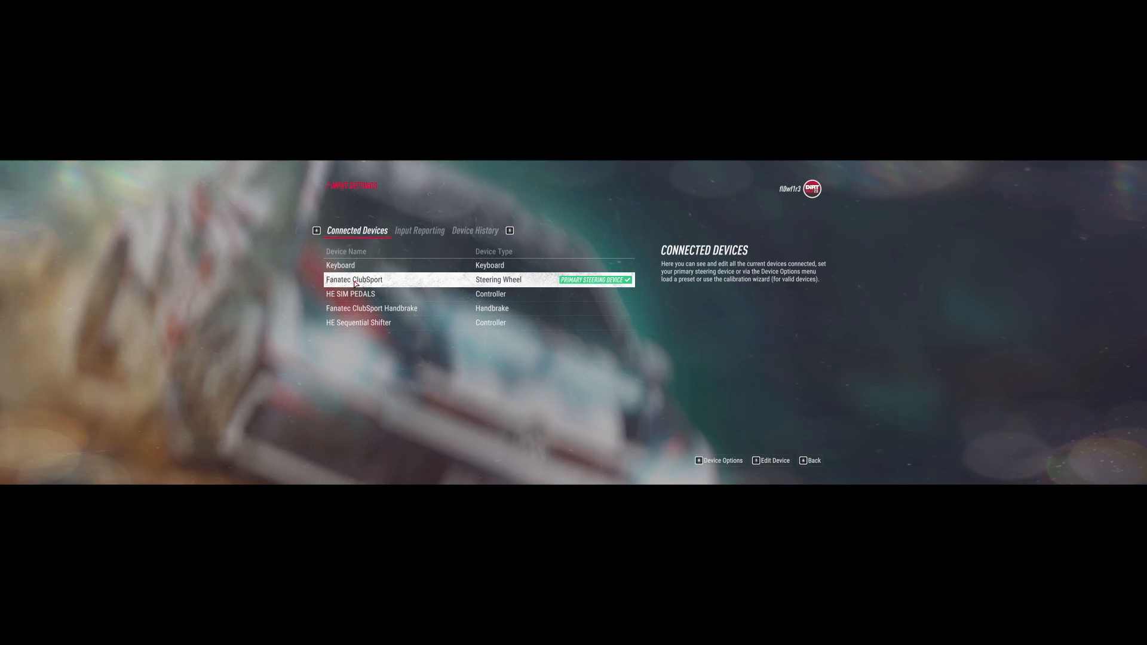
pyautogui.click(773, 460)
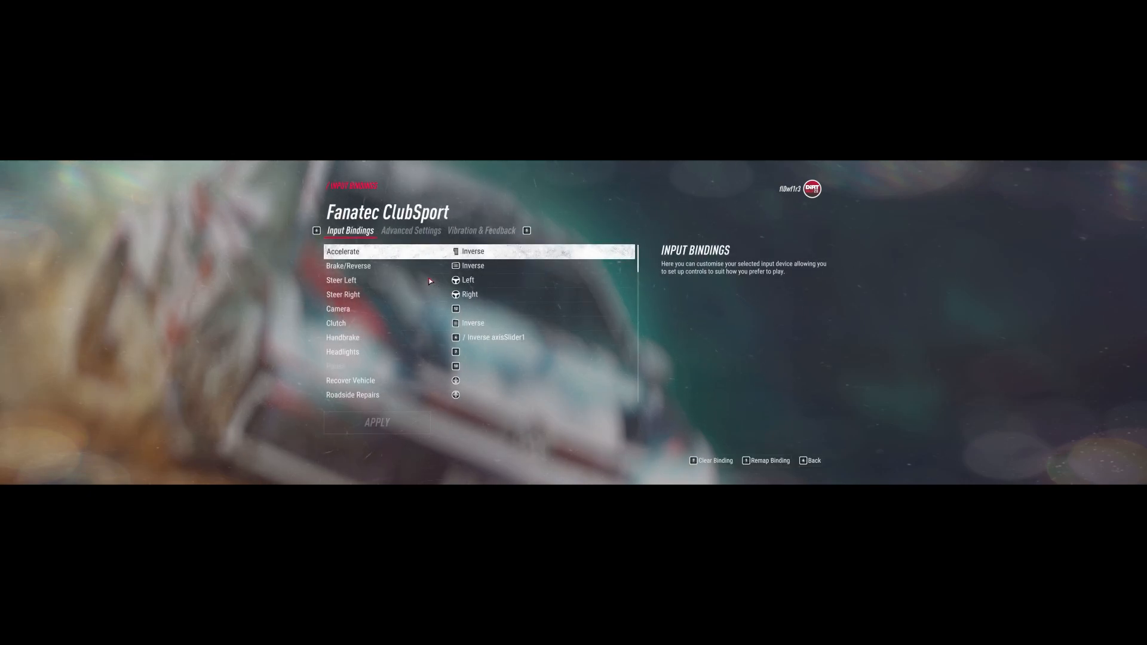
pyautogui.click(812, 460)
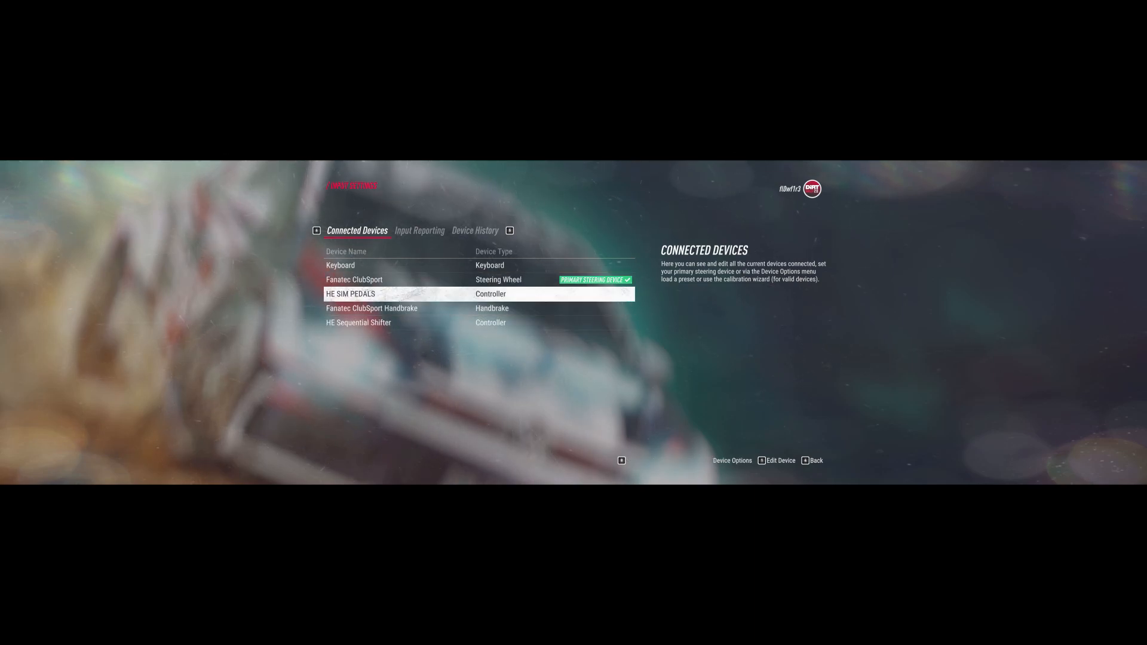
pyautogui.moveTo(426, 299)
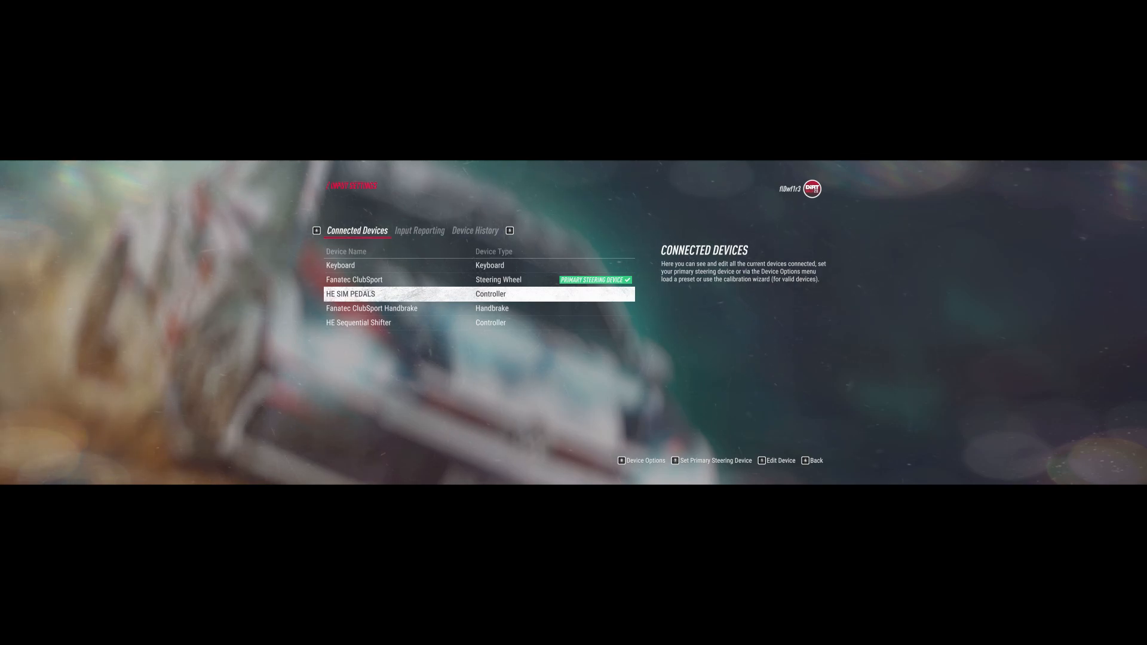
pyautogui.moveTo(412, 295)
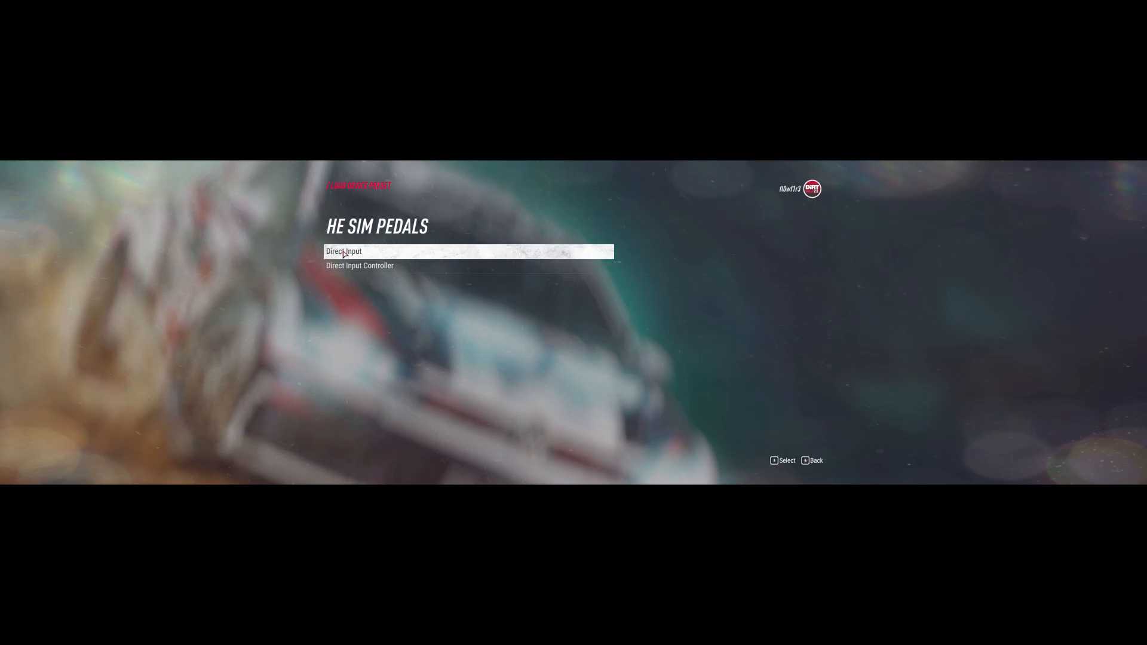
# - Select the Direct Input preset for the HE SIM PEDALS, leaving all actions Not Bound
pyautogui.click(345, 251)
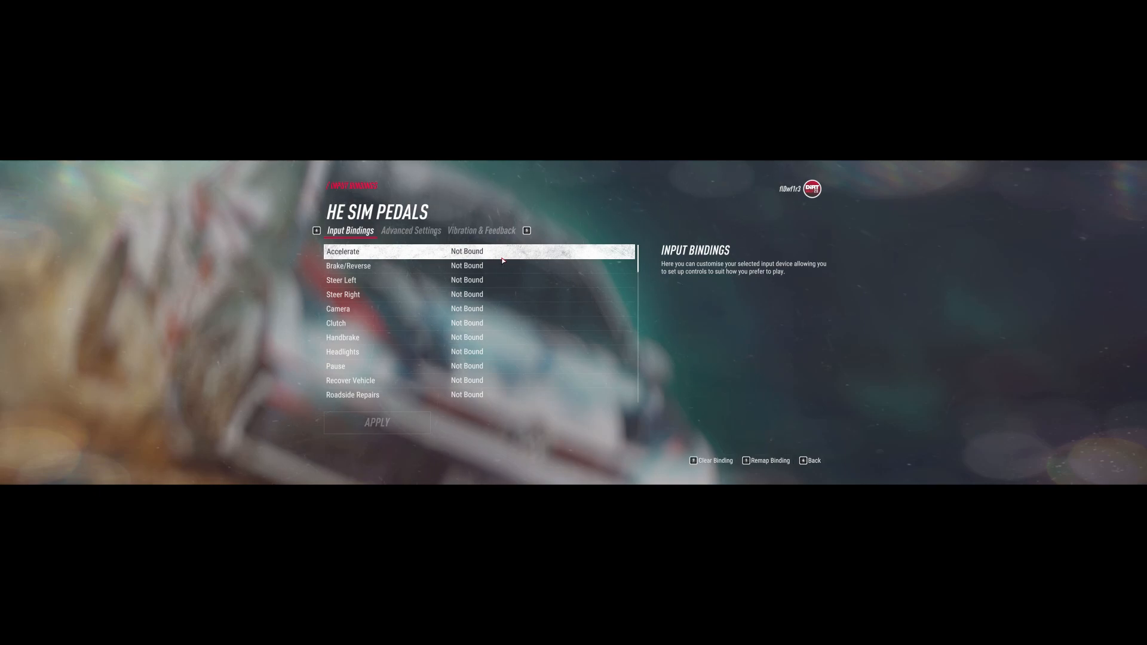
# - Bind Accelerate to Z-axis, Brake/Reverse to Y-axis, Clutch to X-axis and apply the bindings
pyautogui.click(479, 265)
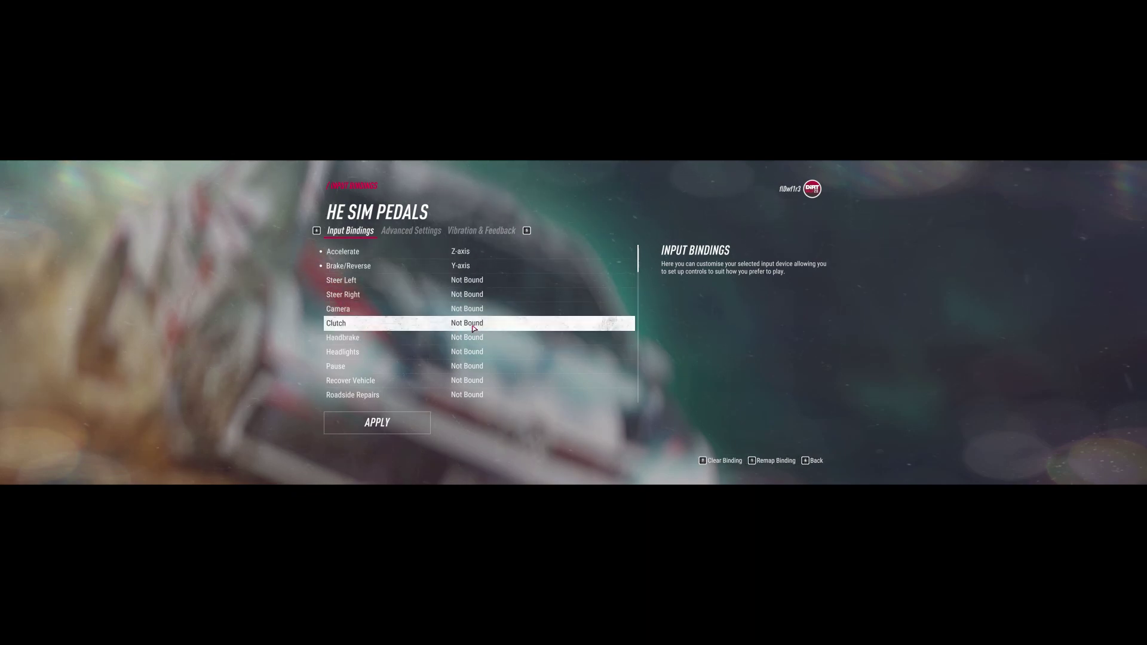
pyautogui.click(467, 323)
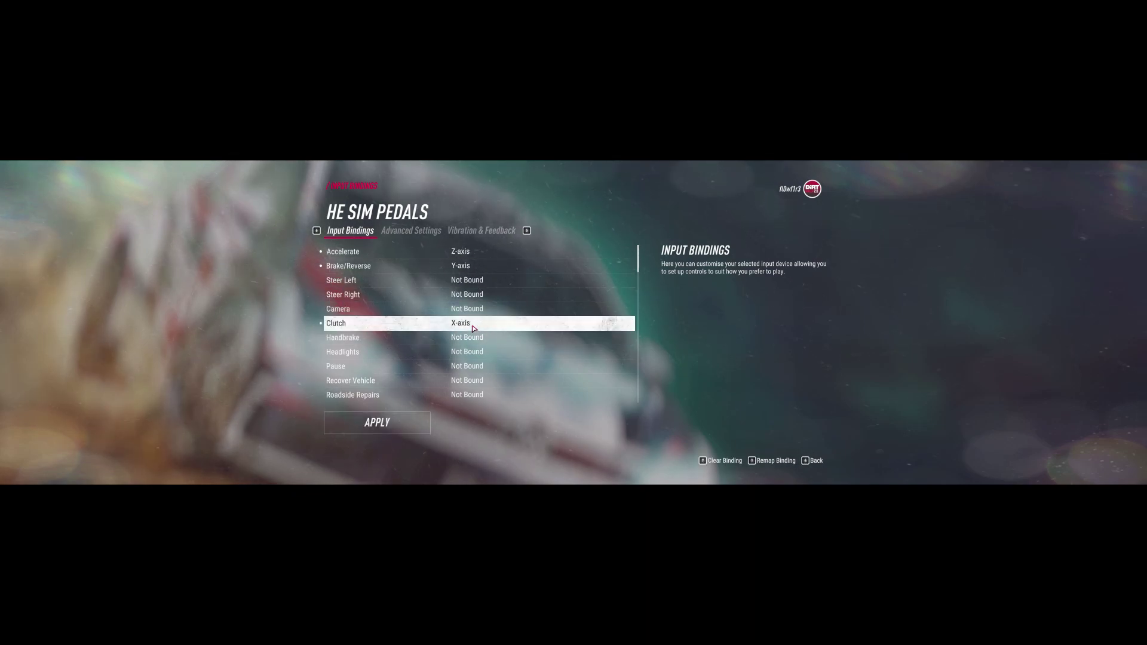
pyautogui.click(376, 423)
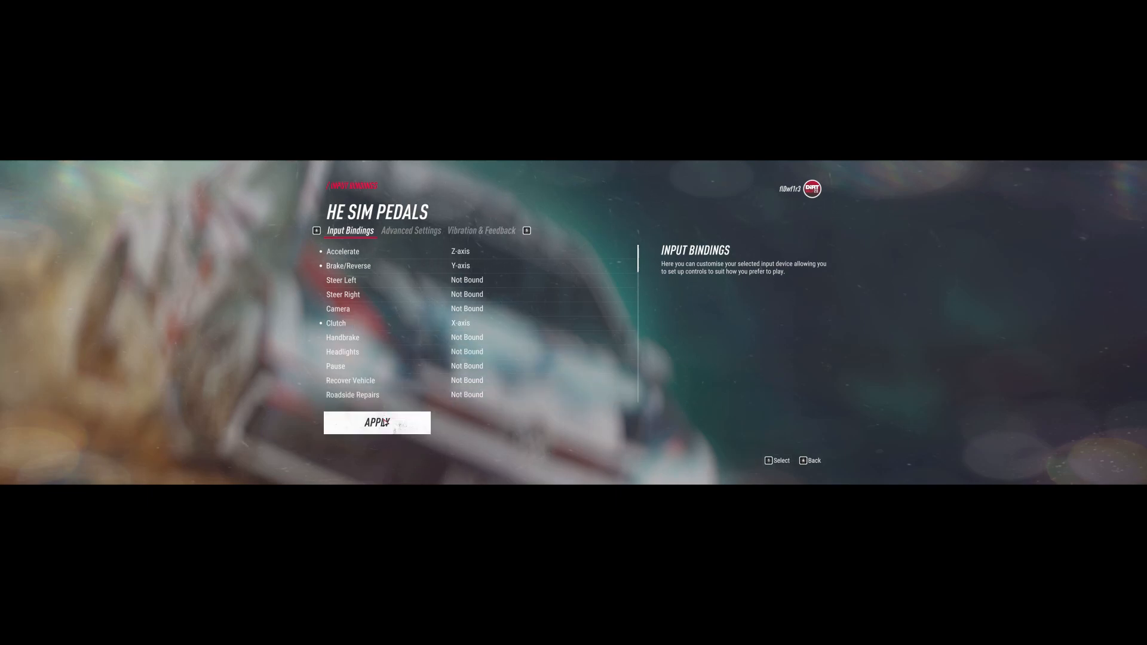
pyautogui.click(376, 423)
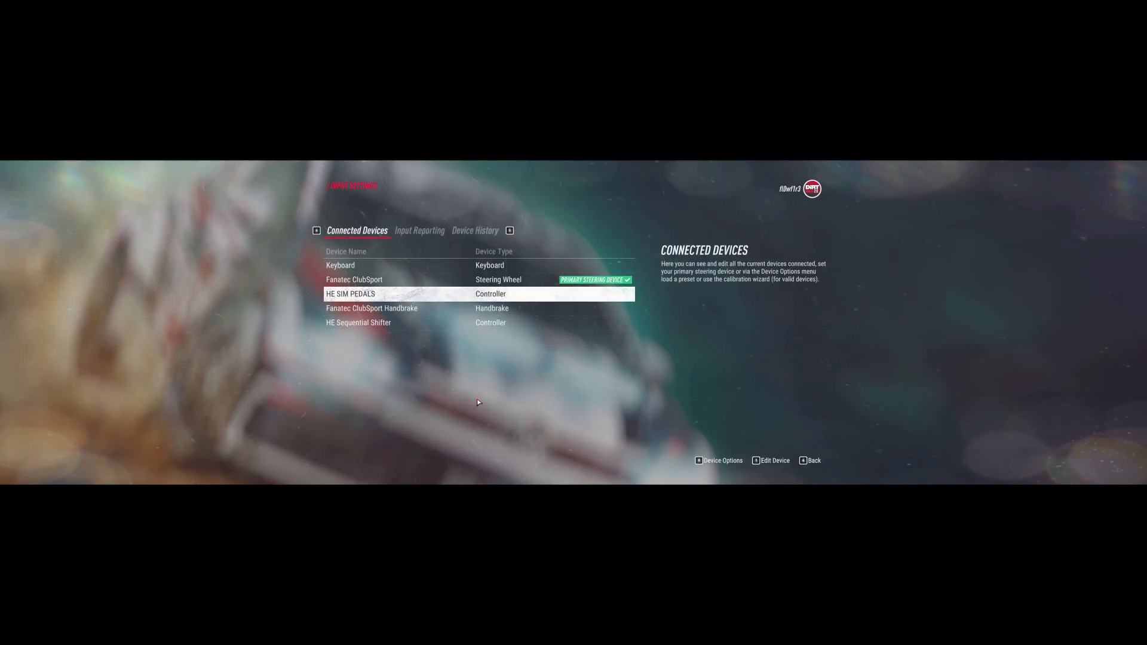
pyautogui.moveTo(540, 358)
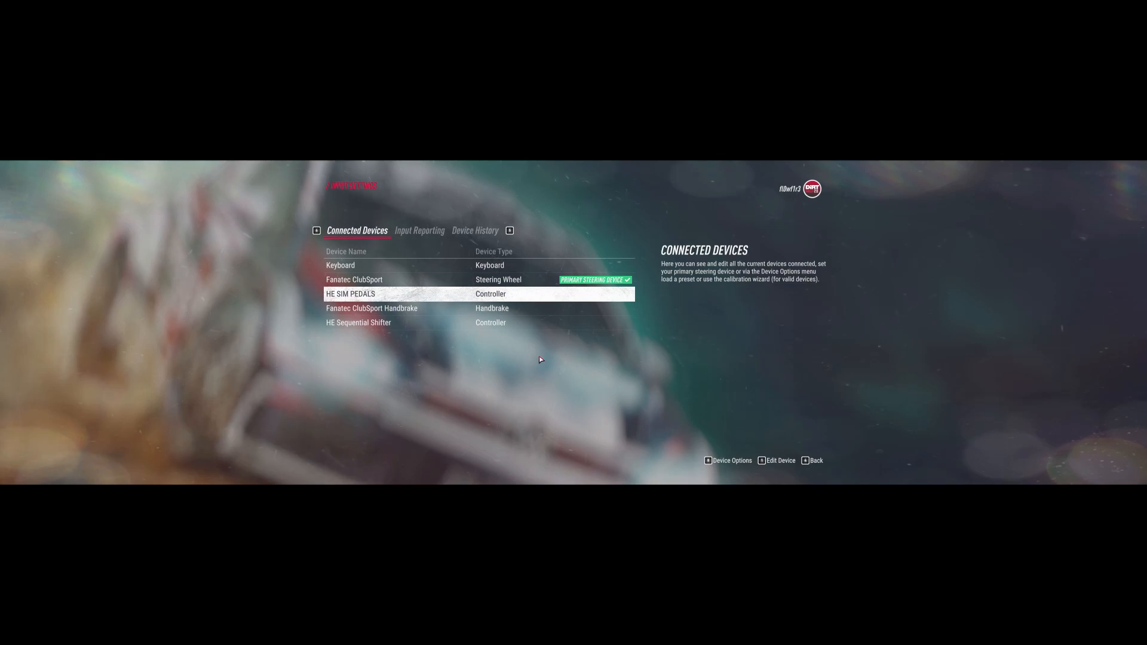